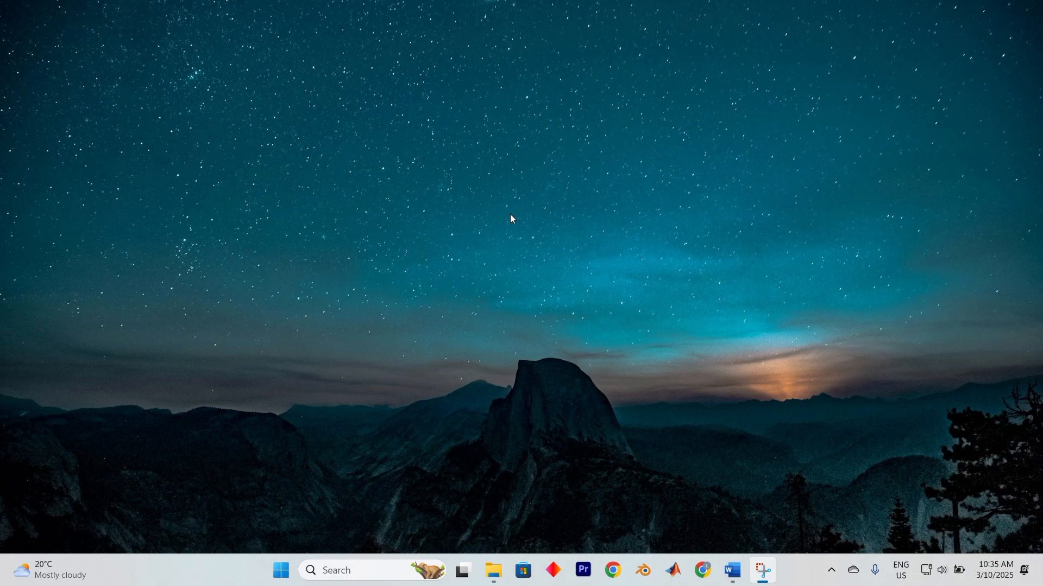
# - Start a taskbar search for cmd to launch an elevated Command Prompt
pyautogui.click(280, 575)
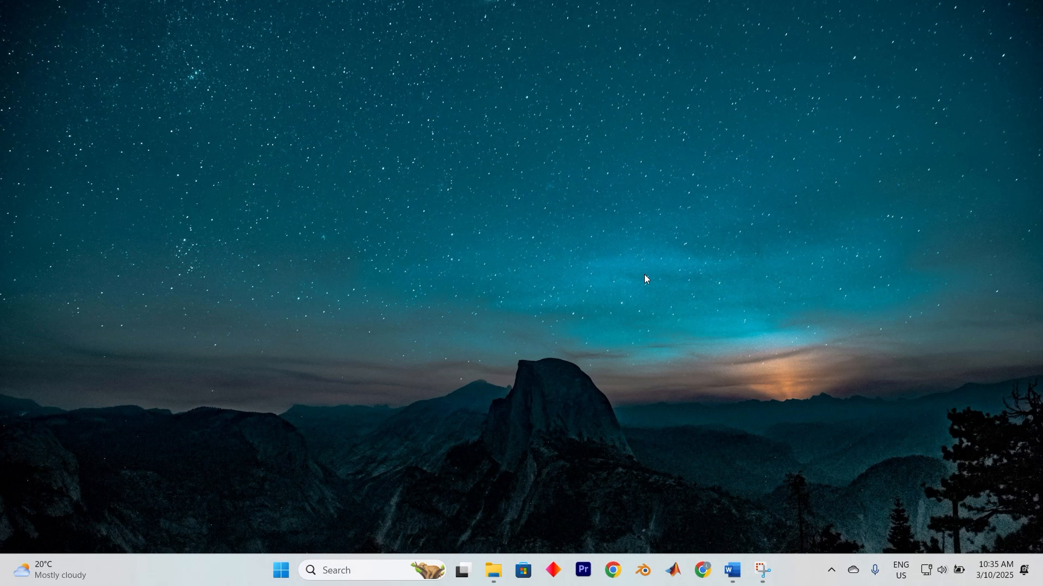
pyautogui.moveTo(475, 301)
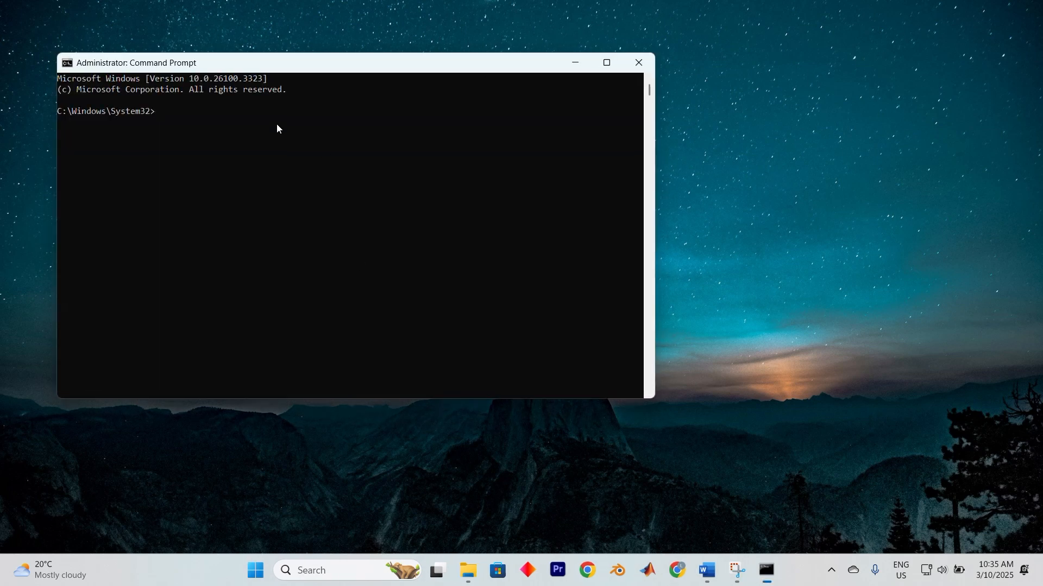
# - Run sfc /scannow in the administrator Command Prompt to verify system files
pyautogui.write('sfc /scannow')
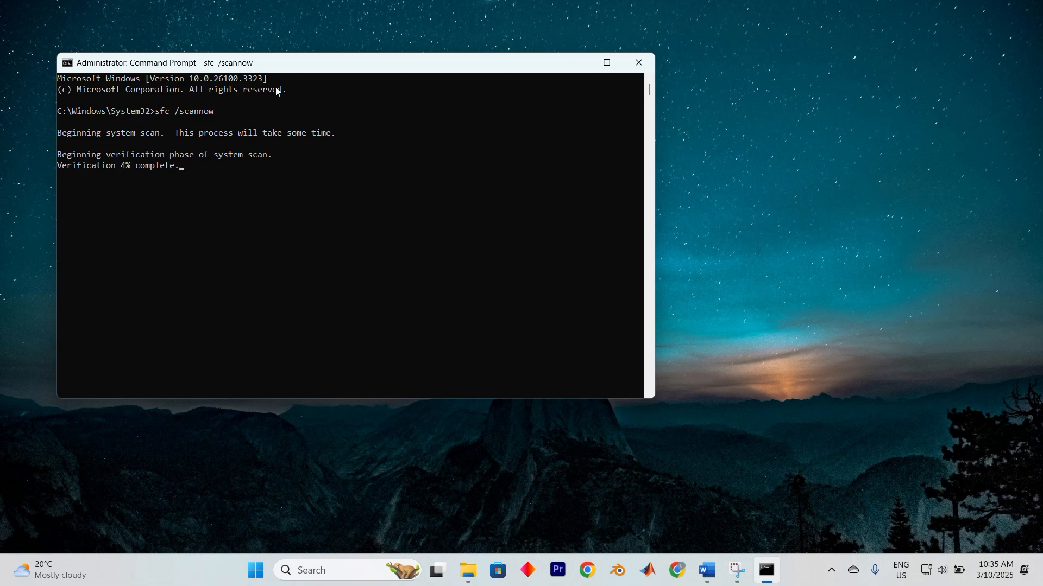
pyautogui.moveTo(438, 435)
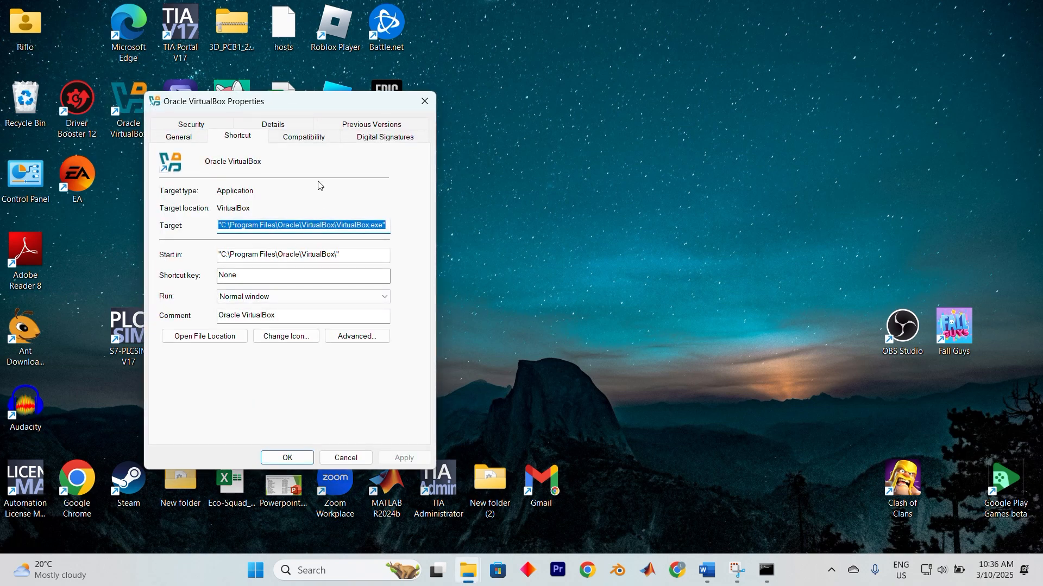
# - Enable Run this program in compatibility mode for Windows 8 on the VirtualBox shortcut and apply it
pyautogui.click(303, 137)
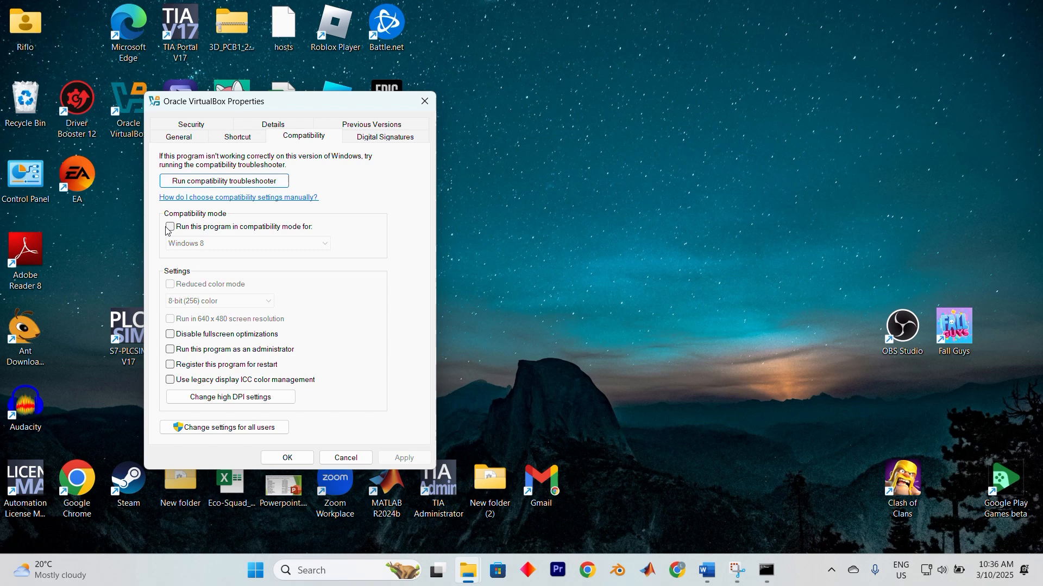
pyautogui.click(171, 227)
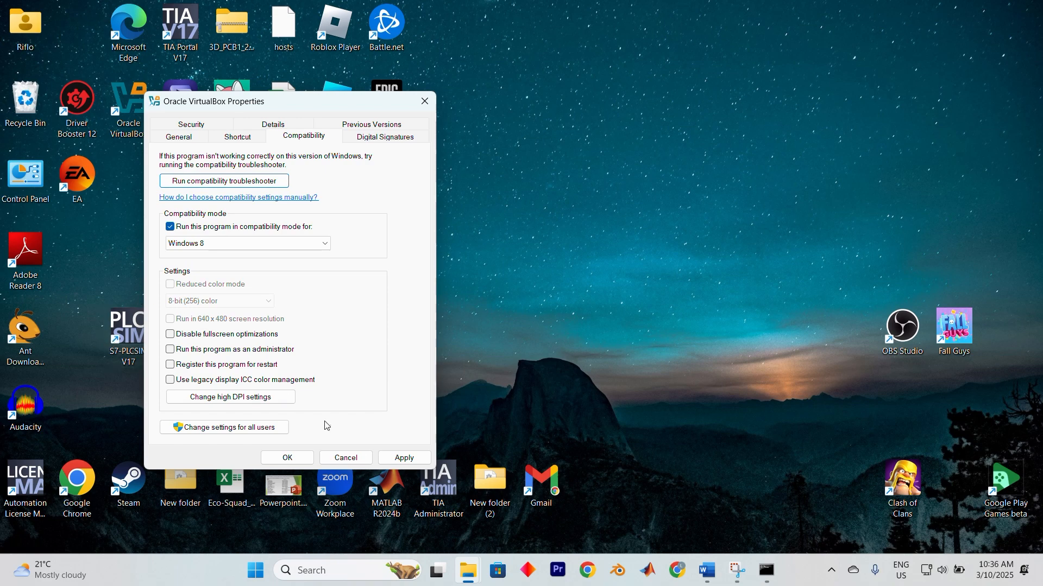
pyautogui.click(250, 576)
pyautogui.write('re')
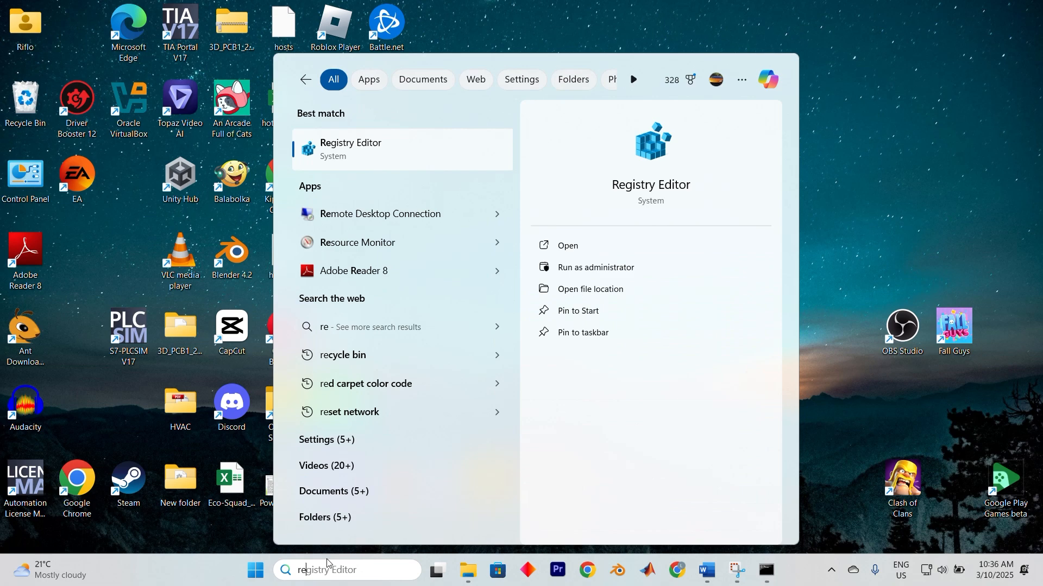
pyautogui.moveTo(596, 267)
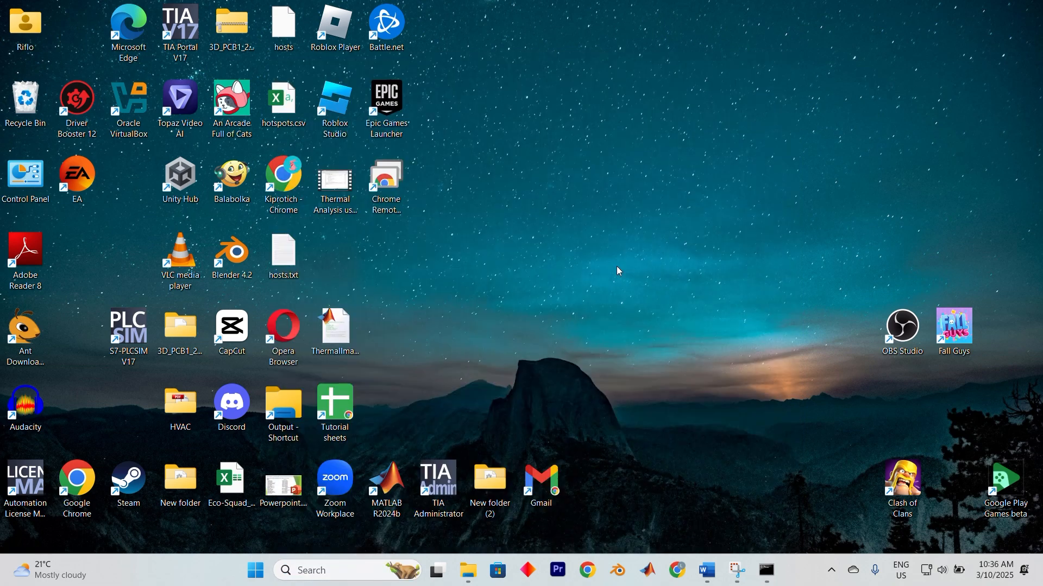
pyautogui.moveTo(525, 336)
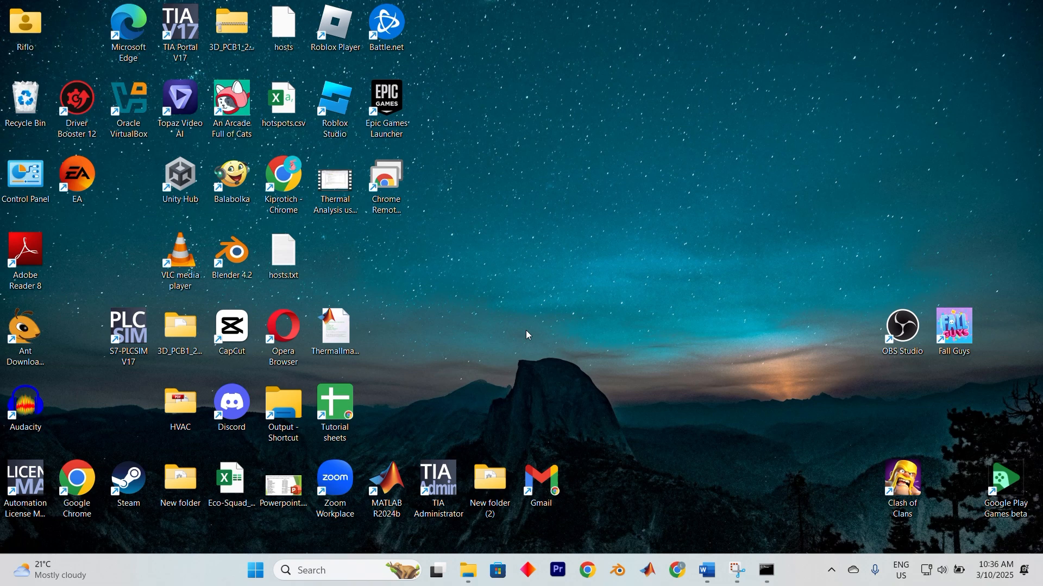
# - Confirm the UAC prompt so Registry Editor opens
pyautogui.click(765, 576)
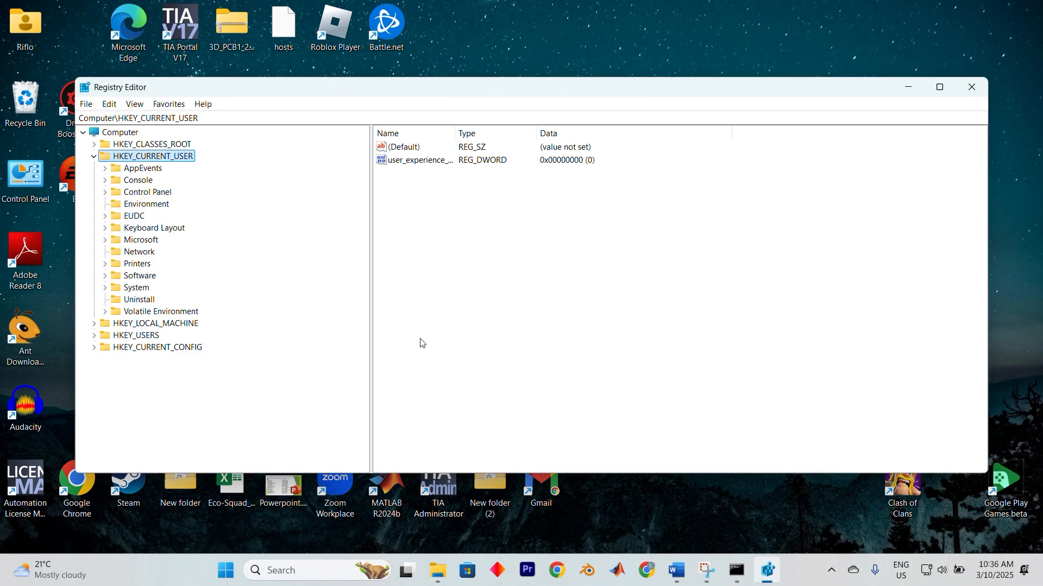
# - Navigate to HKEY_LOCAL_MACHINE\HARDWARE\DESCRIPTION\System and select the SystemBiosVersion value
pyautogui.click(93, 155)
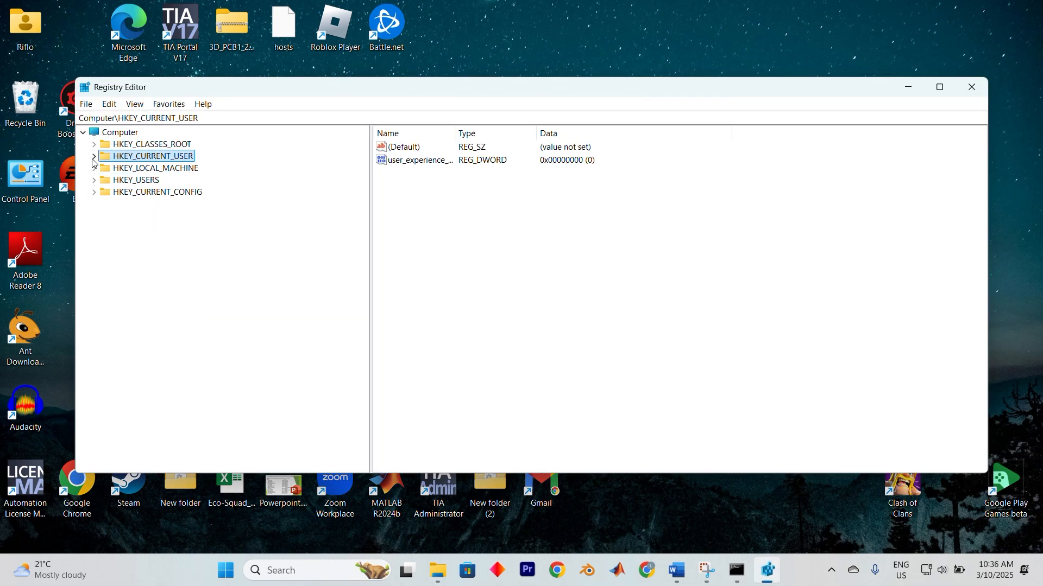
pyautogui.click(155, 167)
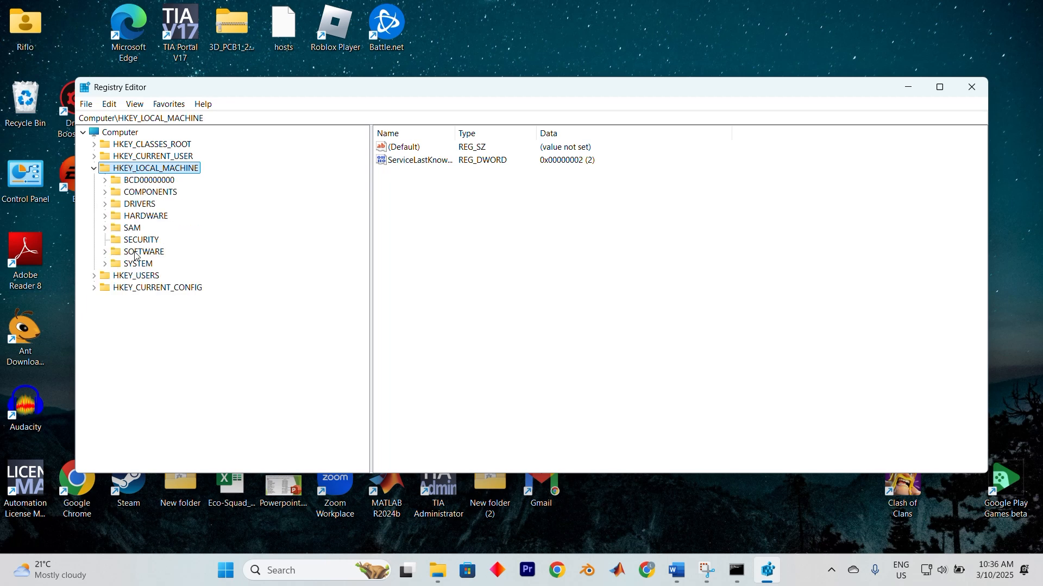
pyautogui.click(160, 239)
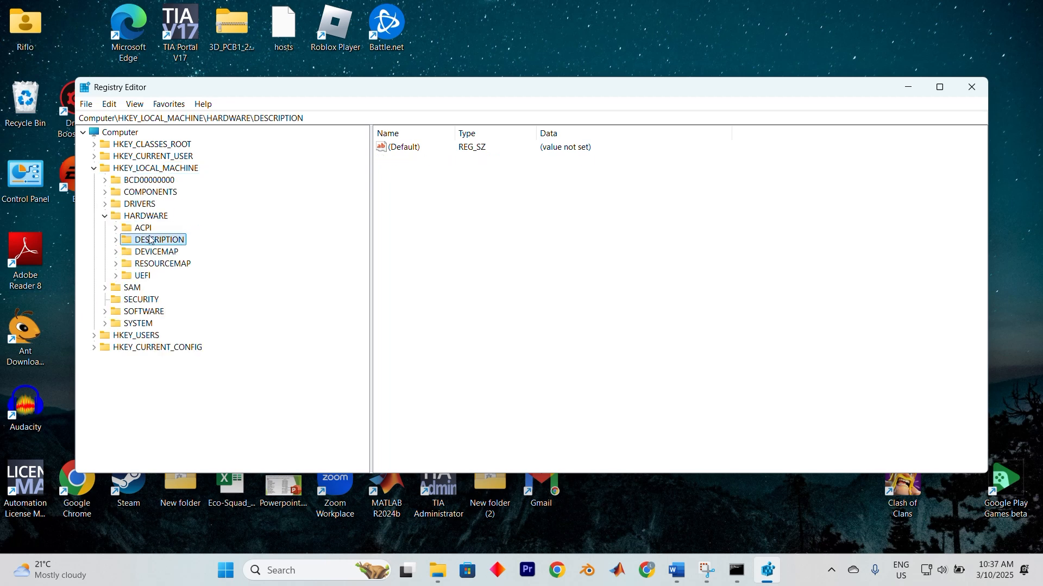
pyautogui.click(116, 239)
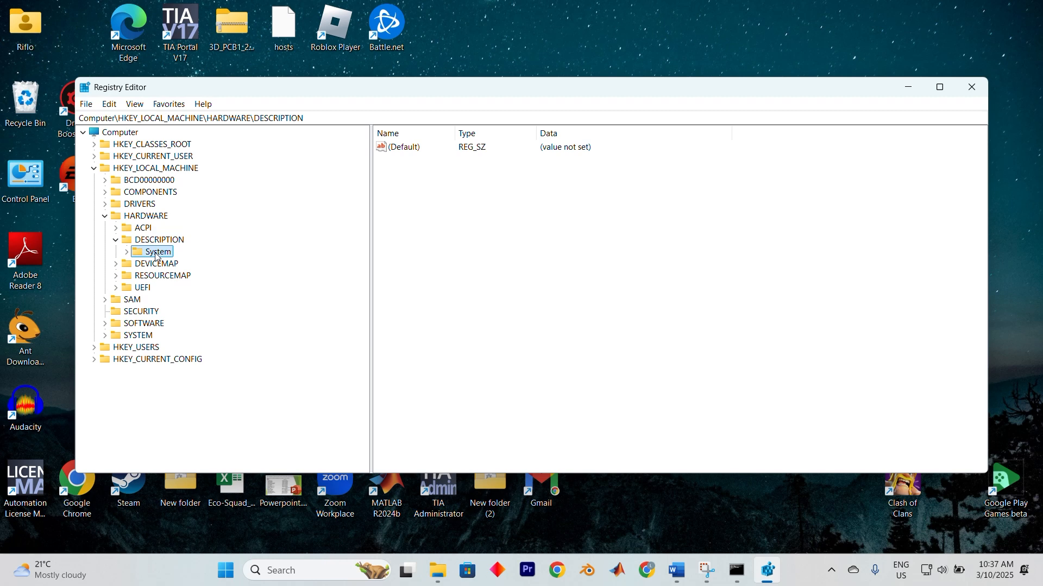
pyautogui.click(159, 251)
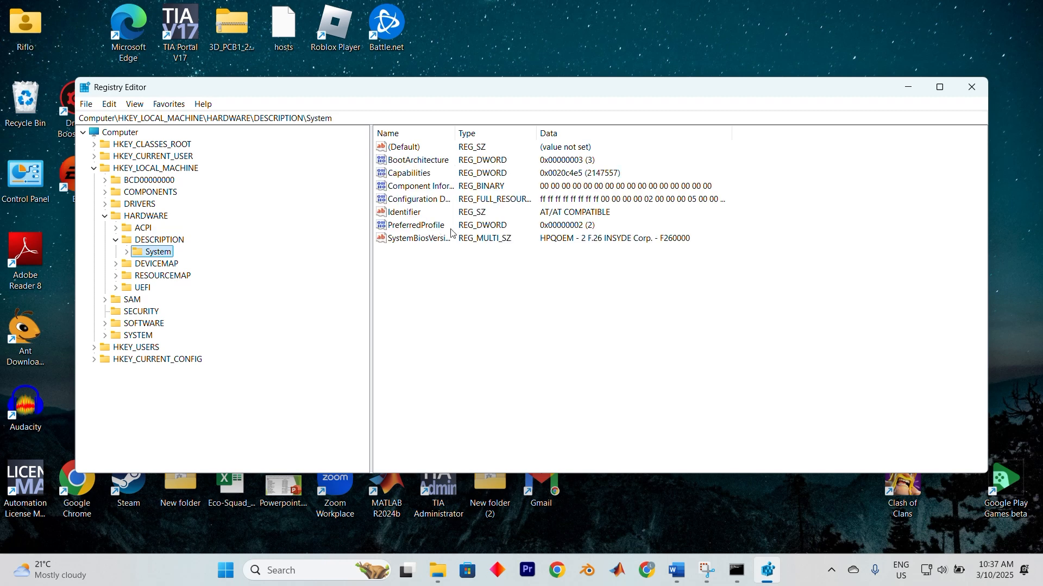
pyautogui.click(416, 238)
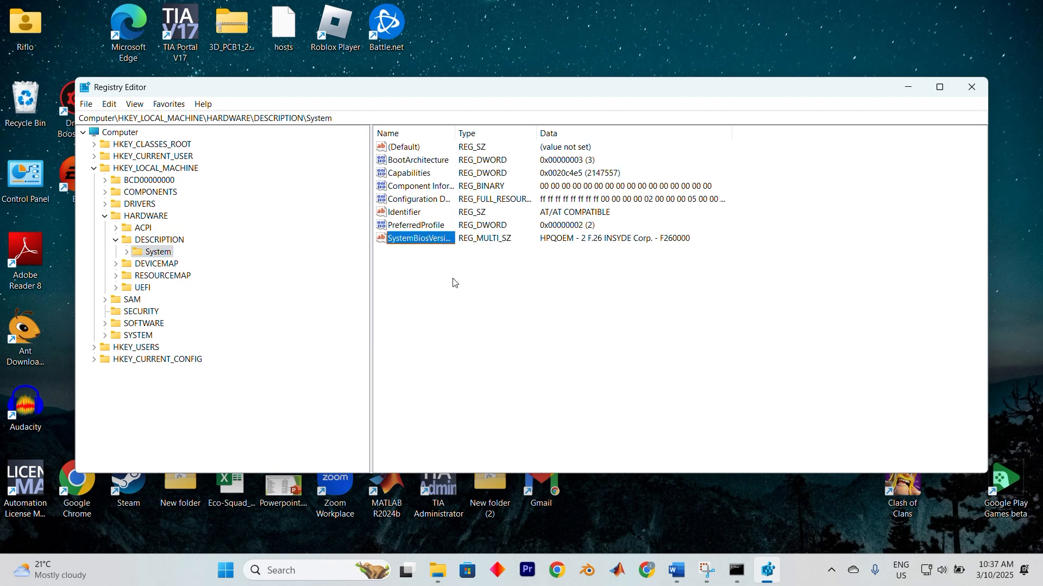
pyautogui.doubleClick(418, 238)
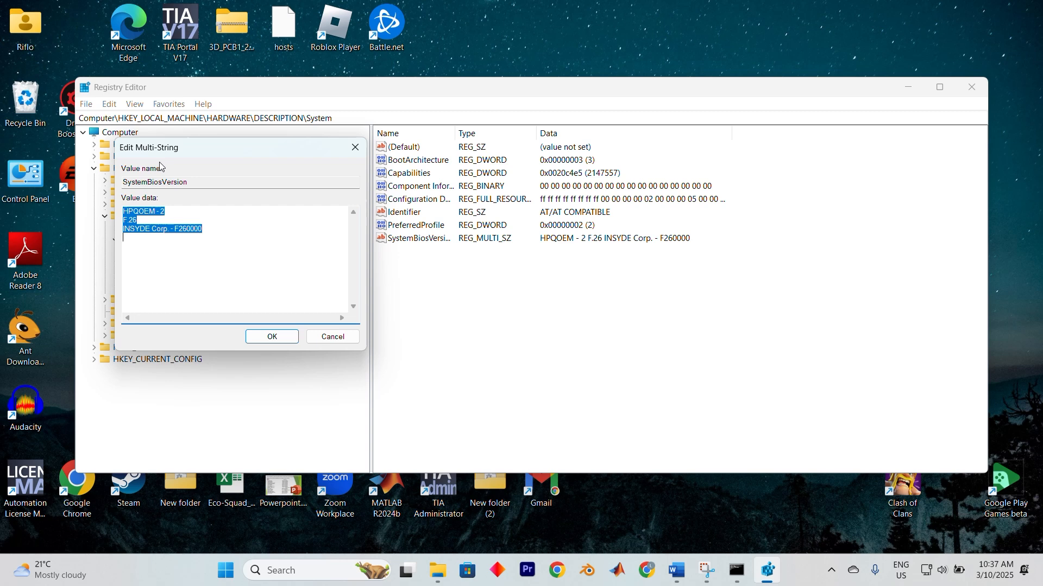
pyautogui.moveTo(257, 156)
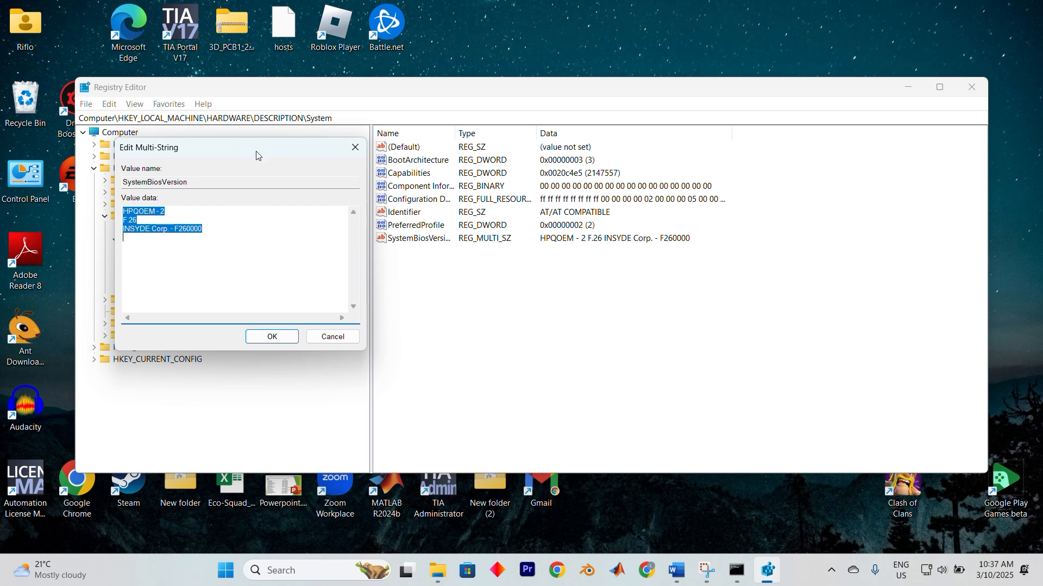
pyautogui.click(332, 336)
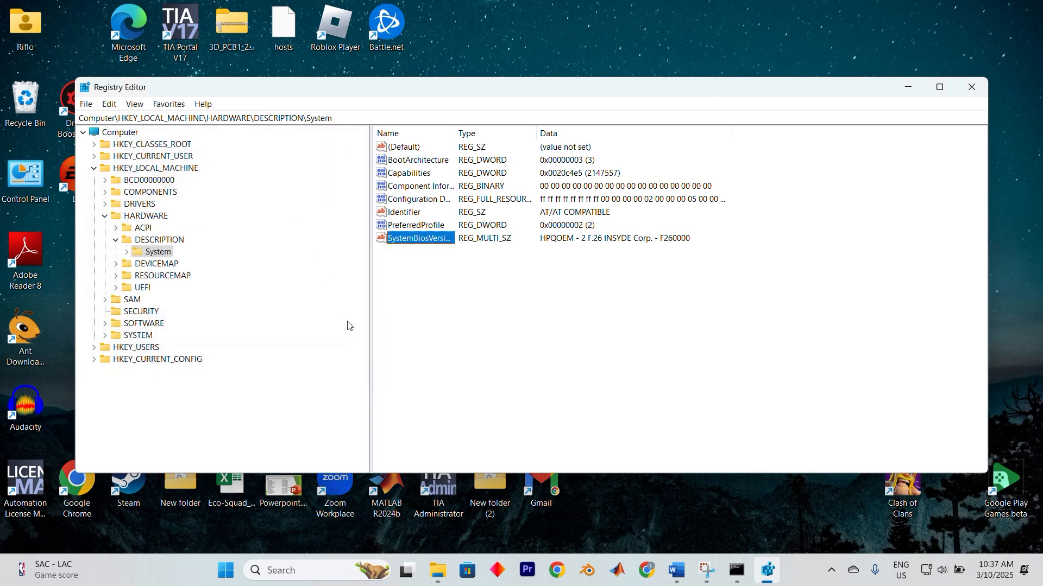